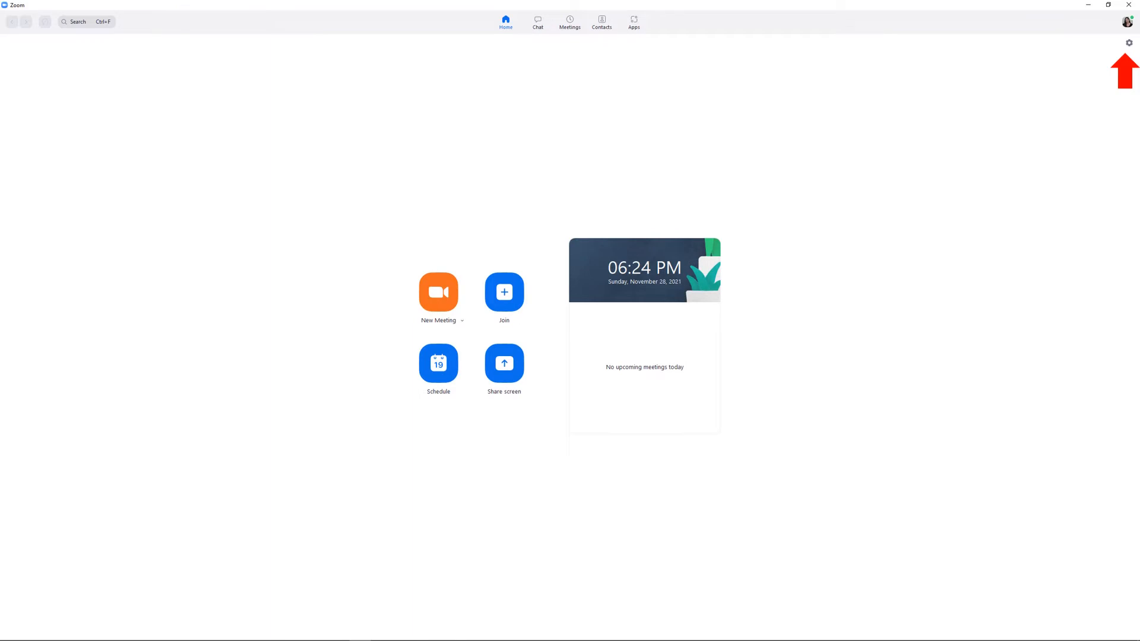
Bring up Zoom Settings from the home screen gear, landing on General
click(1127, 43)
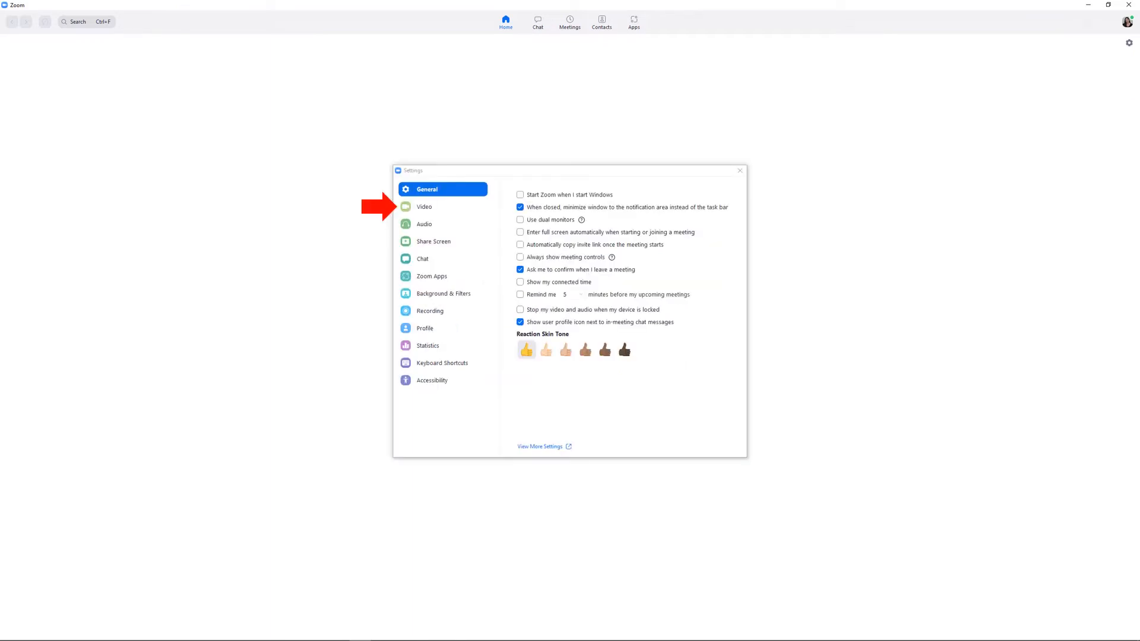
Switch to the Video settings showing the HD Webcam C615 preview and options
click(423, 206)
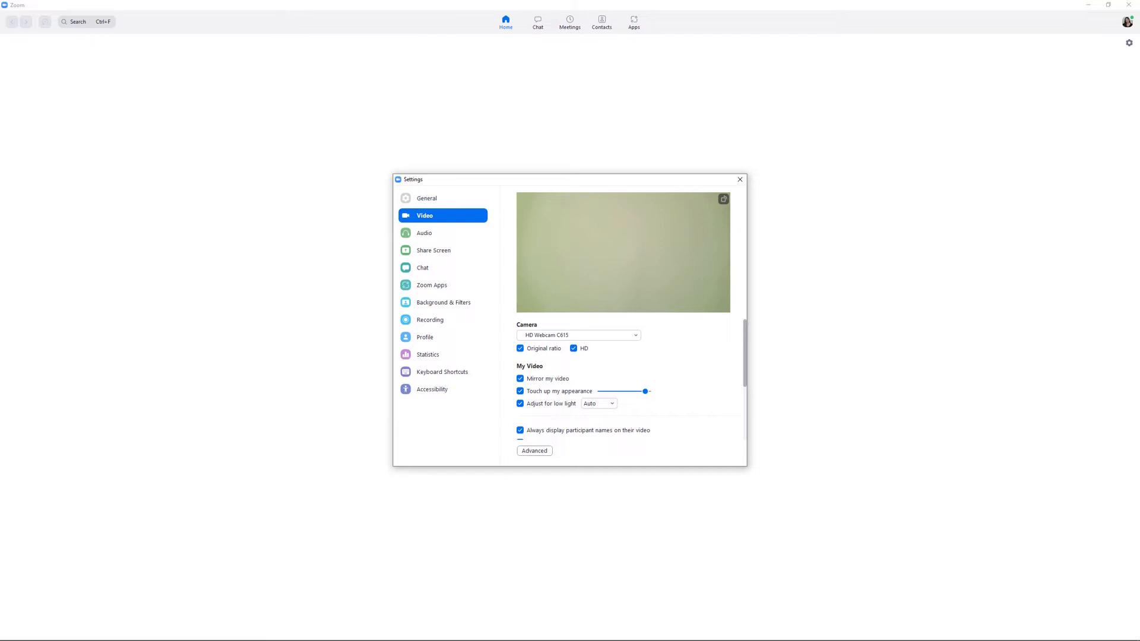
Review Audio with HyperX speaker and Yeti Classic mic, then close Settings
click(425, 234)
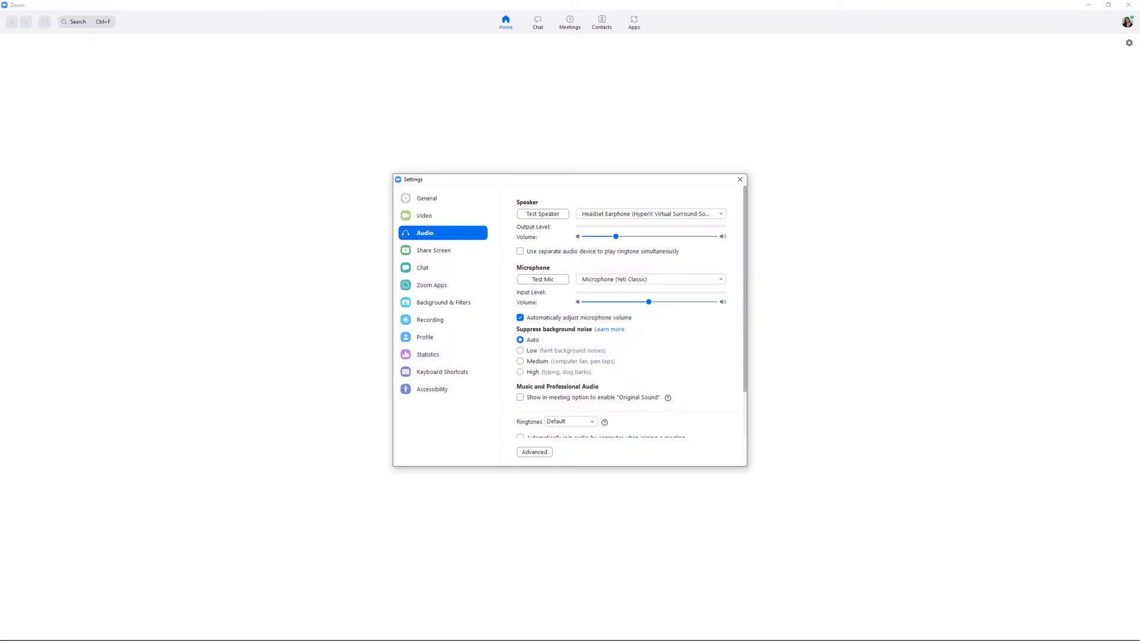
click(740, 180)
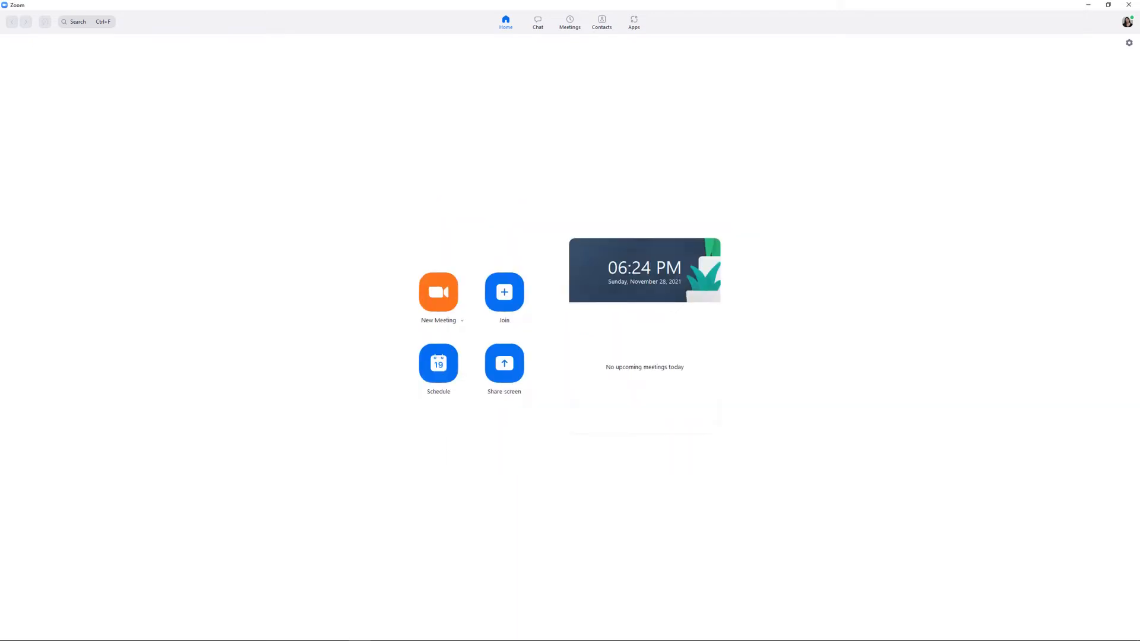